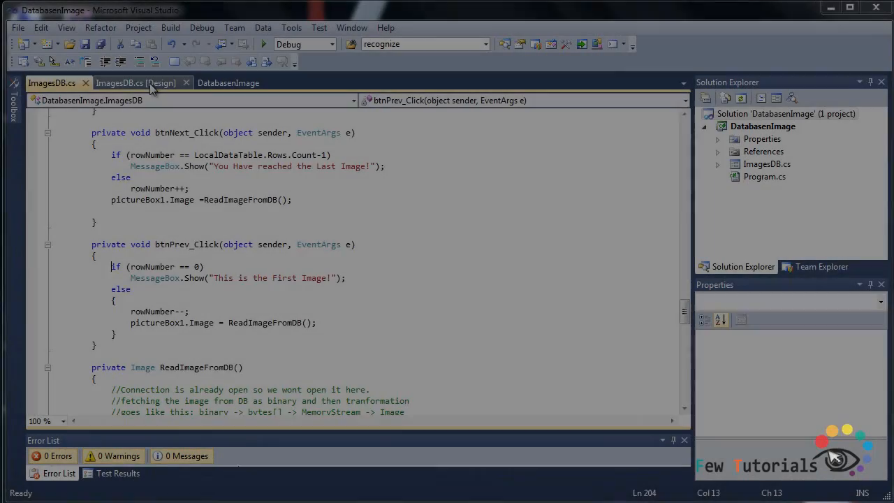
Open btnDEL_Click by double-clicking the Delete button on the ImagesDB.cs design view.
{"action": "left_click", "coordinate": [136, 83]}
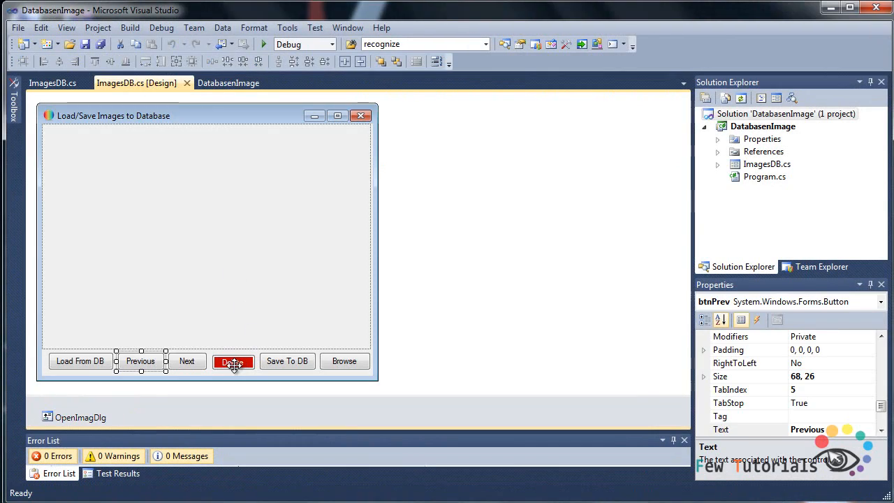
{"action": "double_click", "coordinate": [233, 361]}
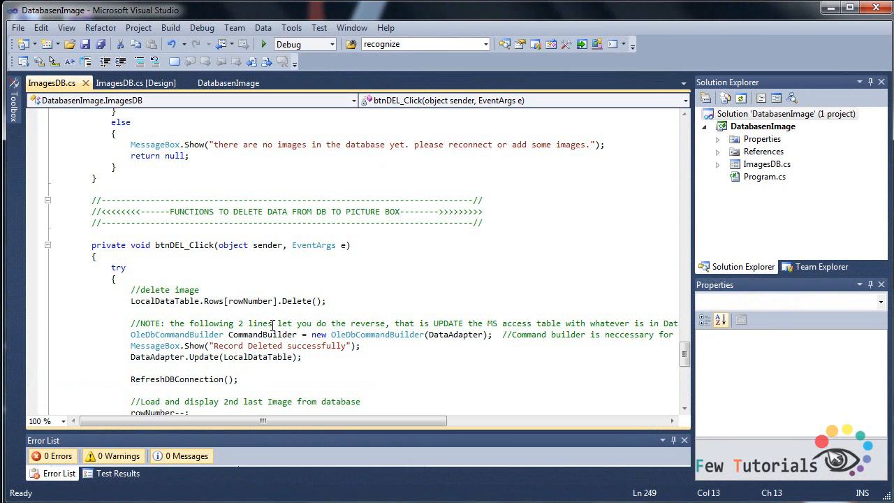
{"action": "mouse_move", "coordinate": [273, 322]}
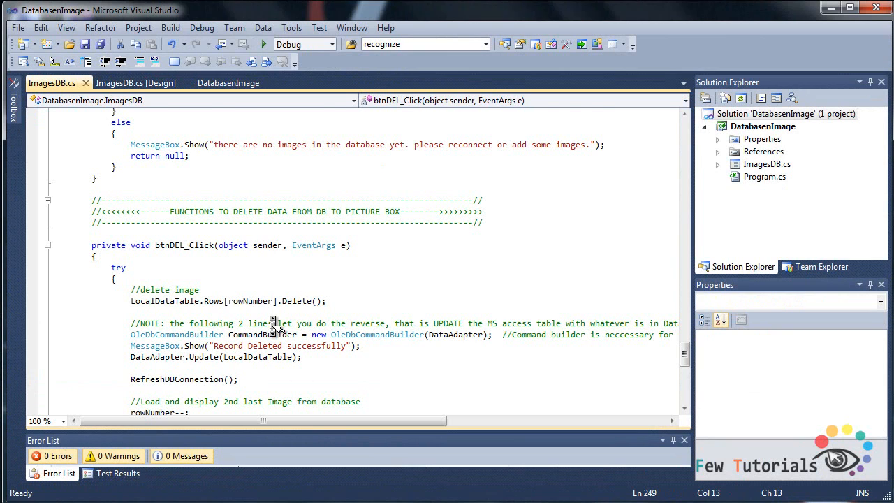
{"action": "scroll", "scroll_direction": "down", "scroll_amount": 3}
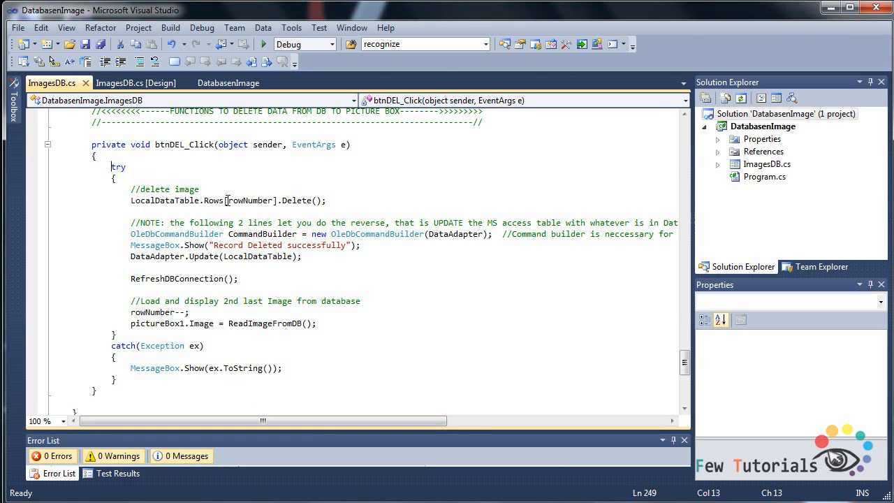
{"action": "double_click", "coordinate": [250, 200]}
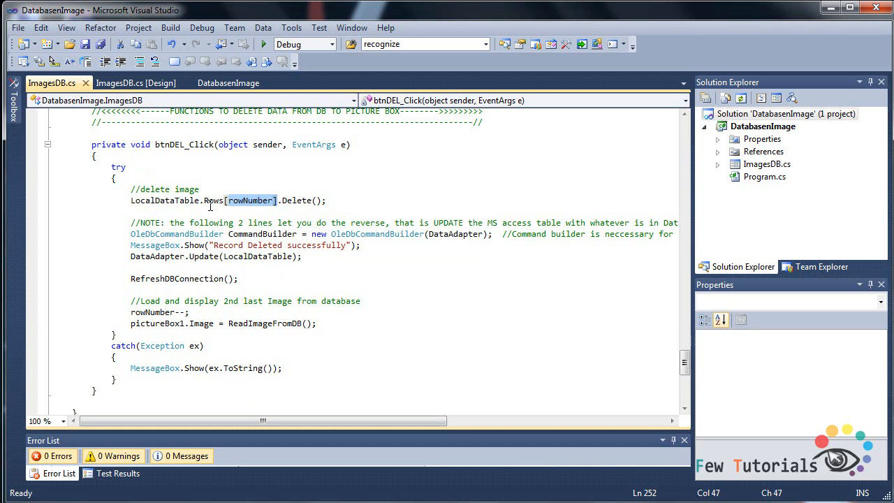
{"action": "mouse_move", "coordinate": [337, 214]}
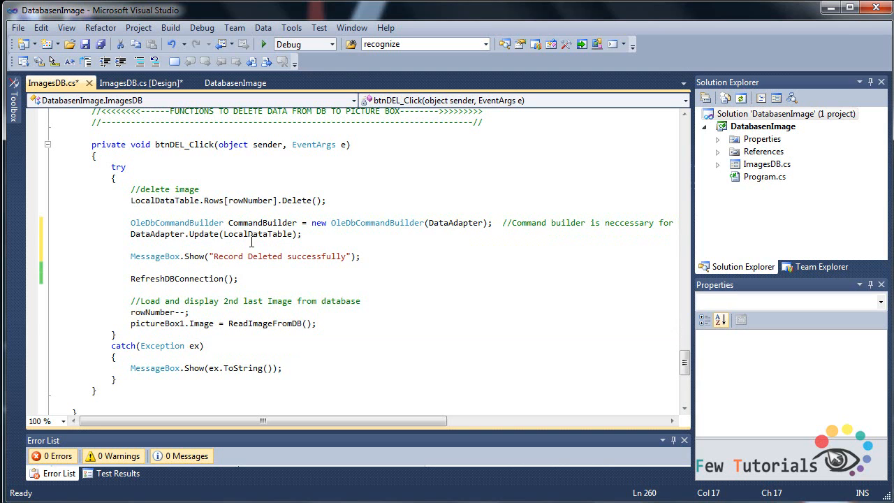
{"action": "mouse_move", "coordinate": [335, 242]}
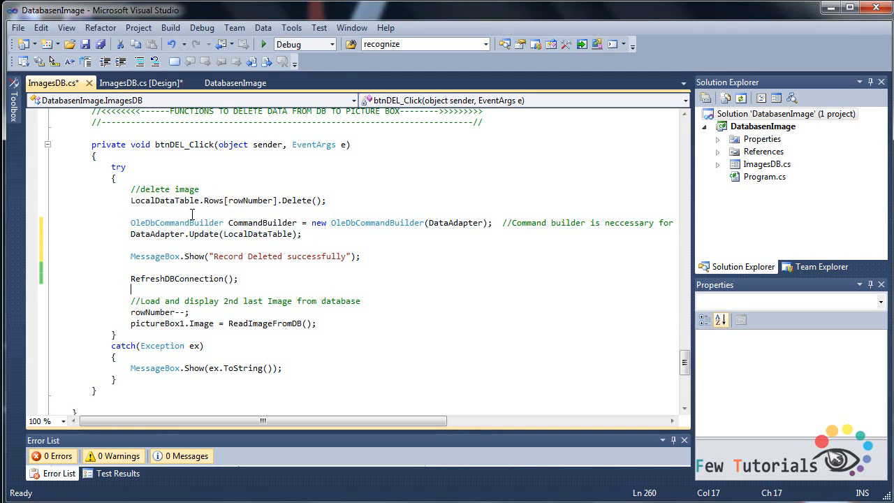
{"action": "mouse_move", "coordinate": [164, 201]}
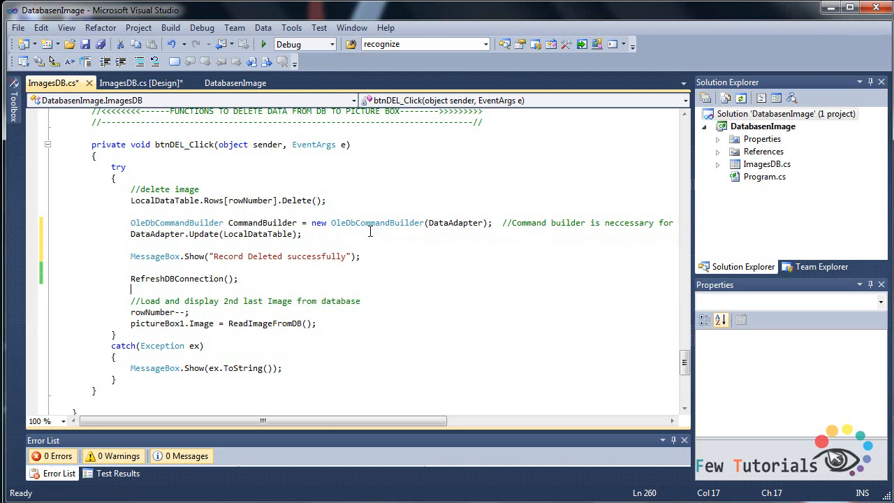
{"action": "mouse_move", "coordinate": [425, 229]}
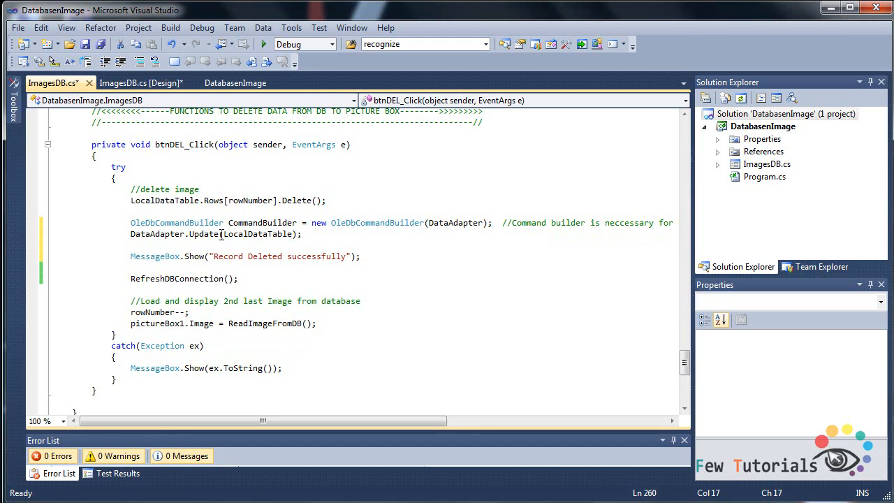
{"action": "mouse_move", "coordinate": [262, 234]}
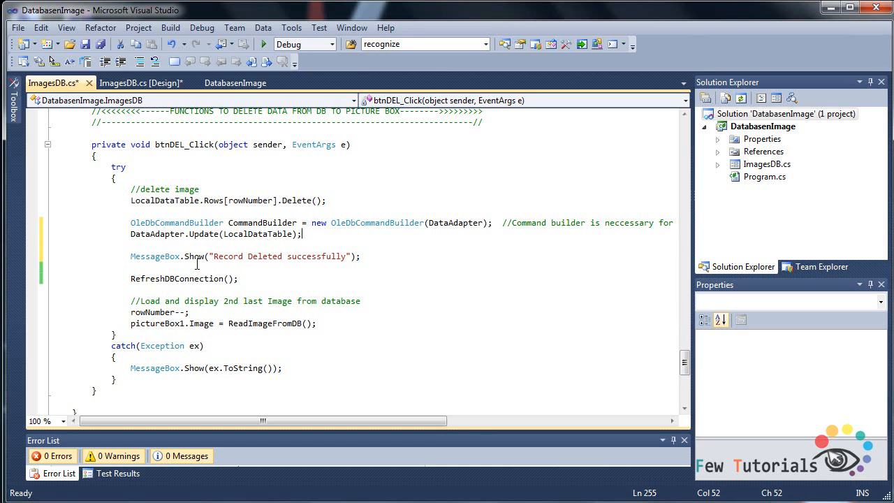
{"action": "mouse_move", "coordinate": [221, 260]}
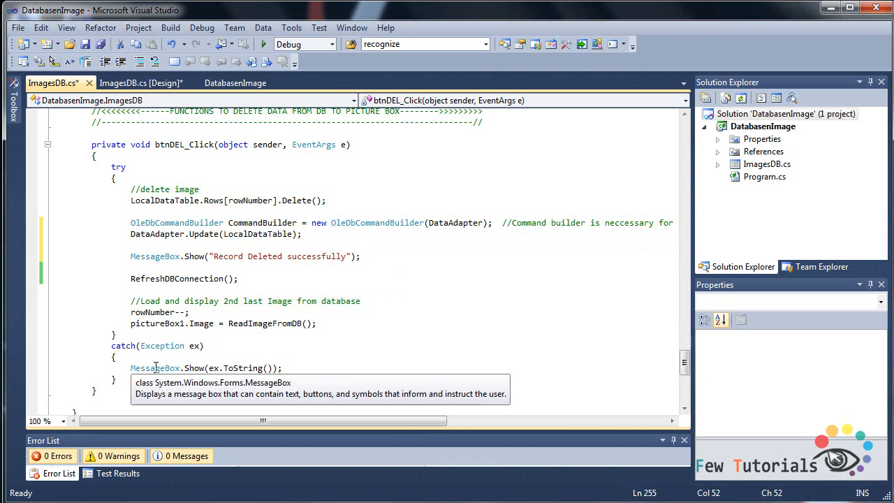
{"action": "mouse_move", "coordinate": [239, 357]}
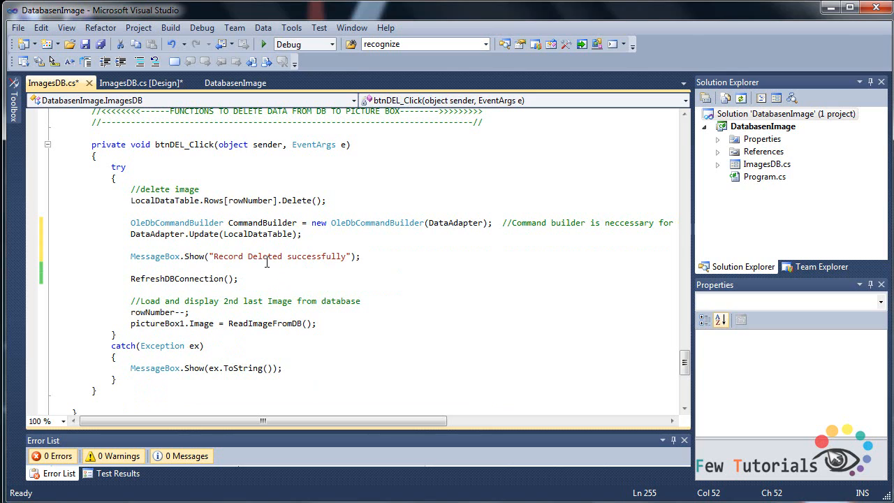
{"action": "mouse_move", "coordinate": [266, 256]}
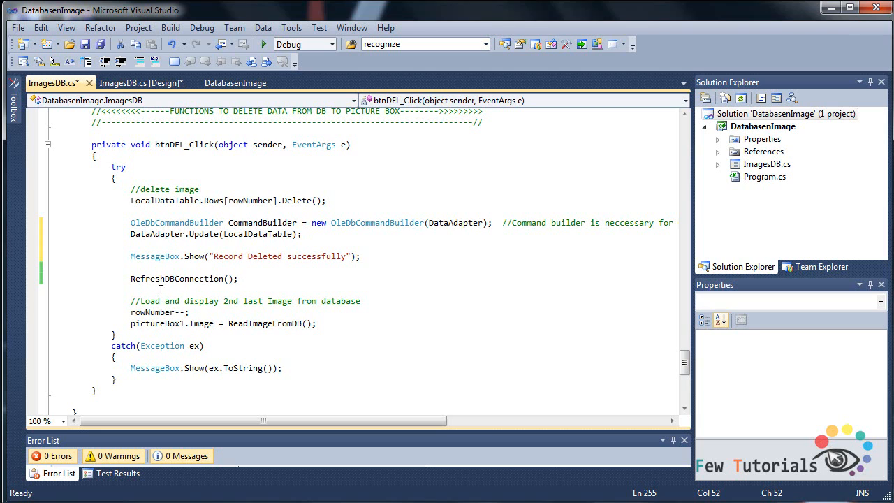
{"action": "mouse_move", "coordinate": [154, 312]}
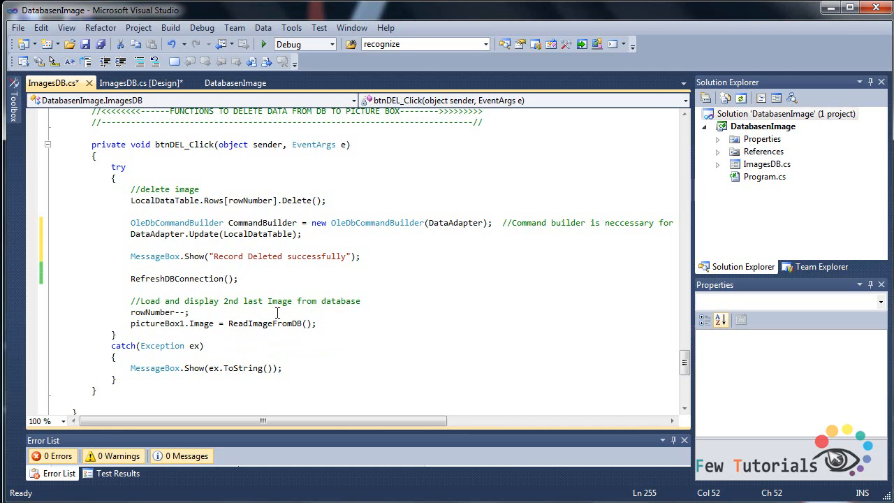
{"action": "mouse_move", "coordinate": [274, 331]}
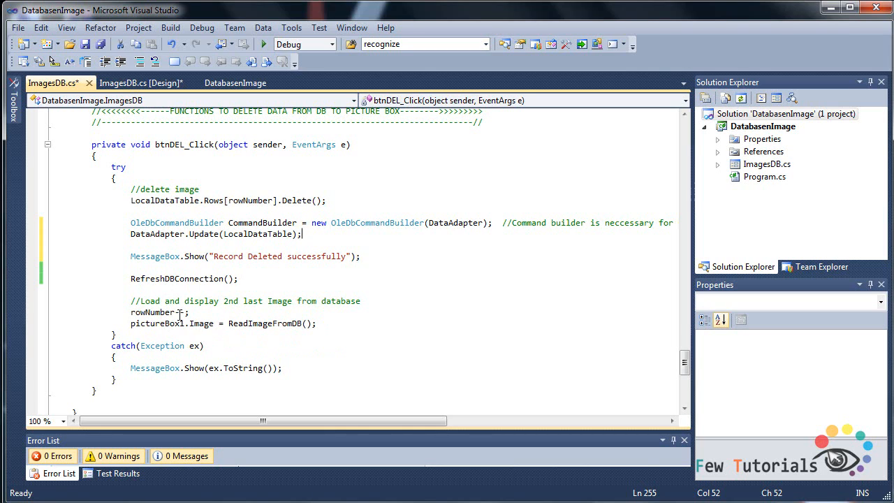
{"action": "mouse_move", "coordinate": [160, 323]}
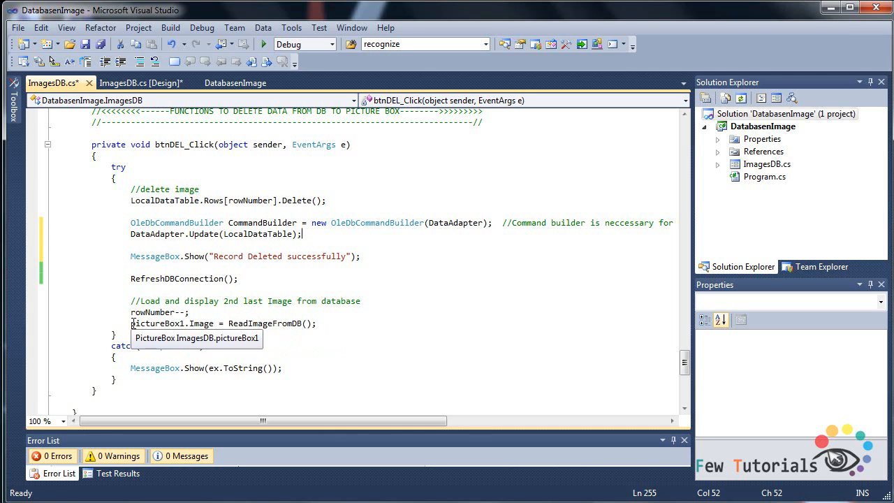
{"action": "mouse_move", "coordinate": [268, 334]}
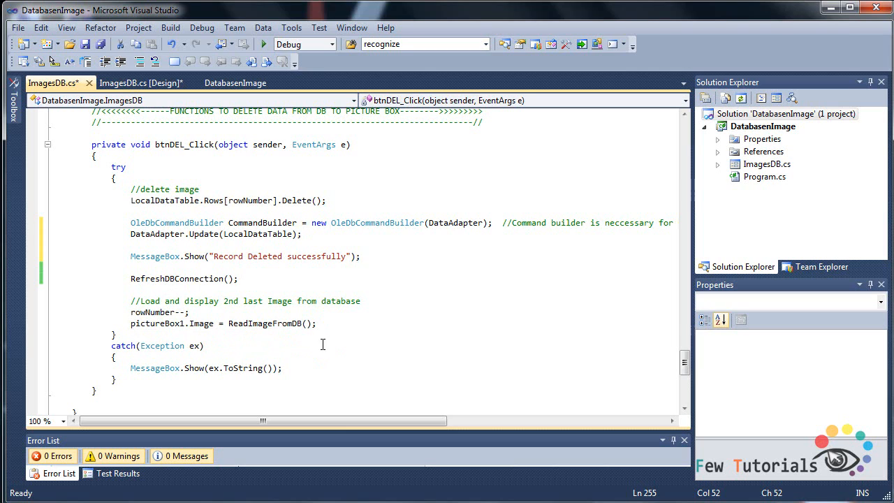
{"action": "mouse_move", "coordinate": [244, 194]}
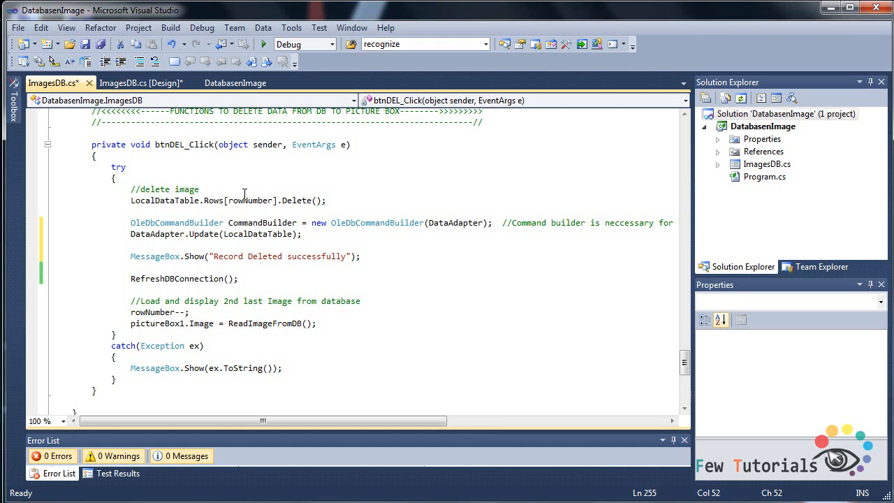
{"action": "mouse_move", "coordinate": [262, 35]}
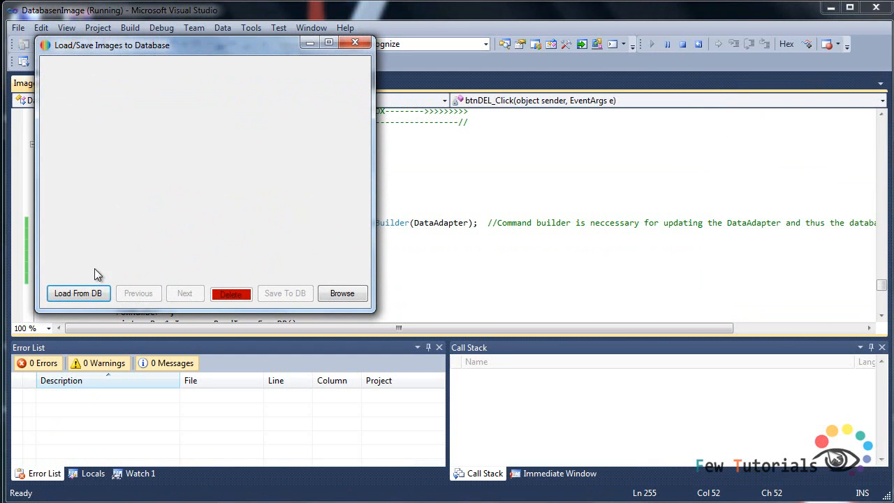
Load the stored images and browse them with Next and Previous.
{"action": "left_click", "coordinate": [78, 293]}
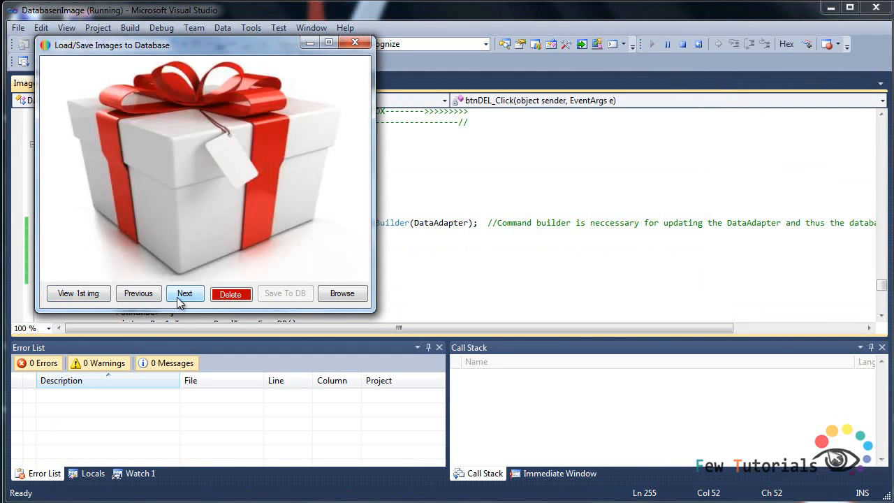
{"action": "left_click", "coordinate": [185, 293]}
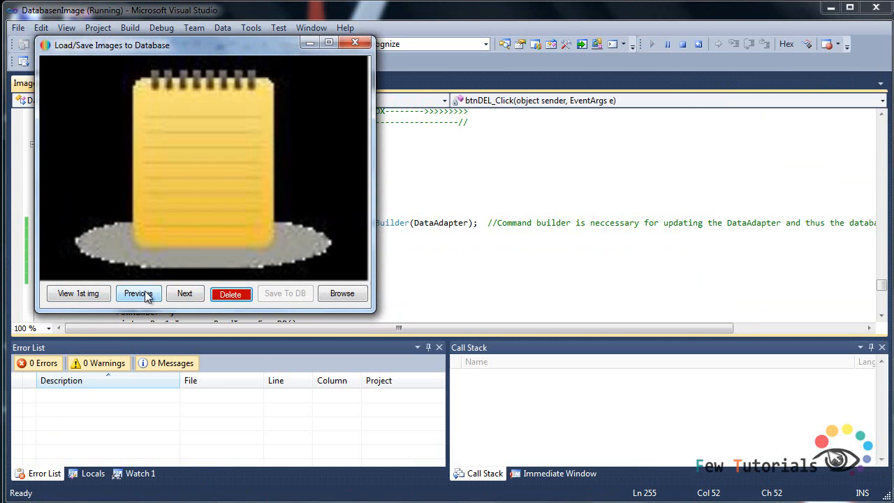
{"action": "left_click", "coordinate": [138, 293]}
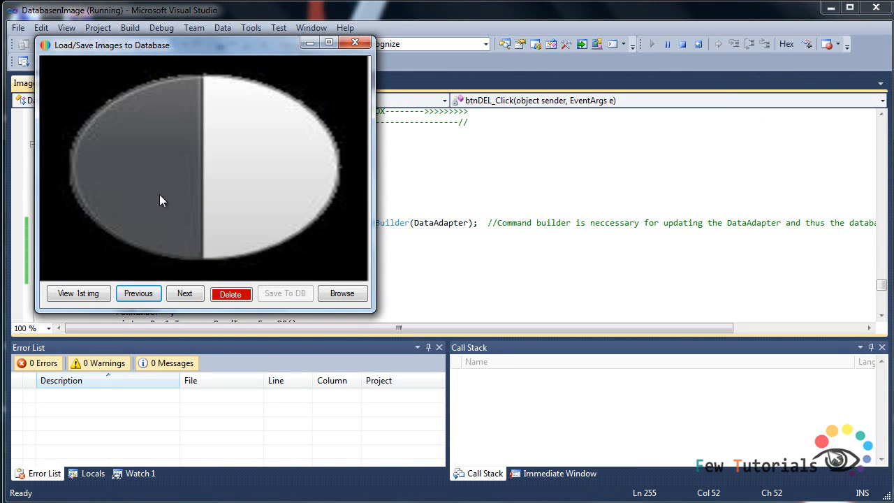
{"action": "mouse_move", "coordinate": [250, 176]}
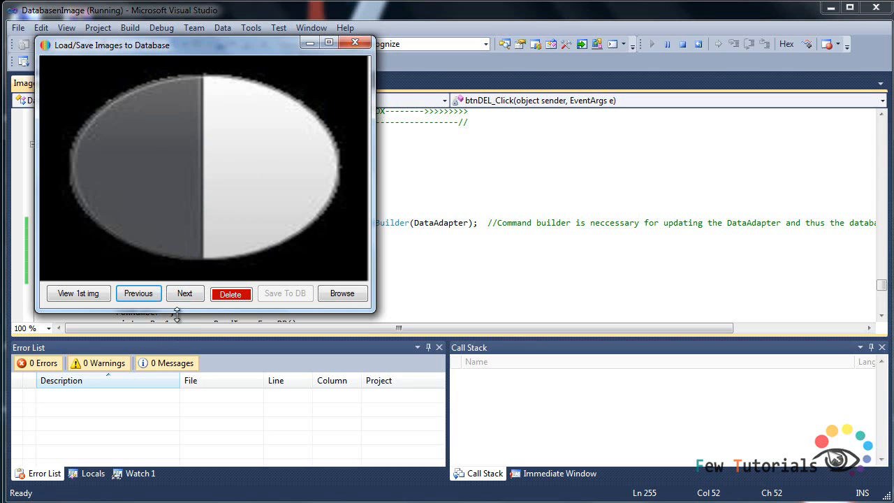
{"action": "left_click", "coordinate": [184, 293]}
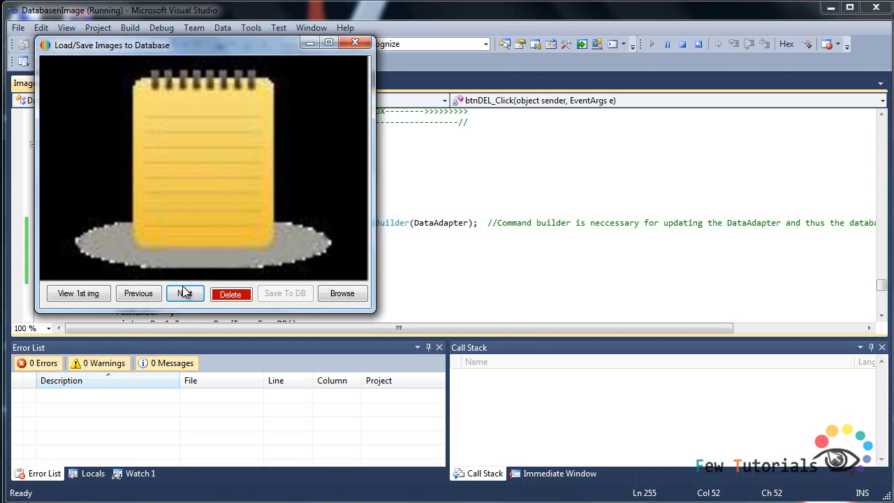
Navigate to the notepad image and delete it from the database.
{"action": "left_click", "coordinate": [184, 293]}
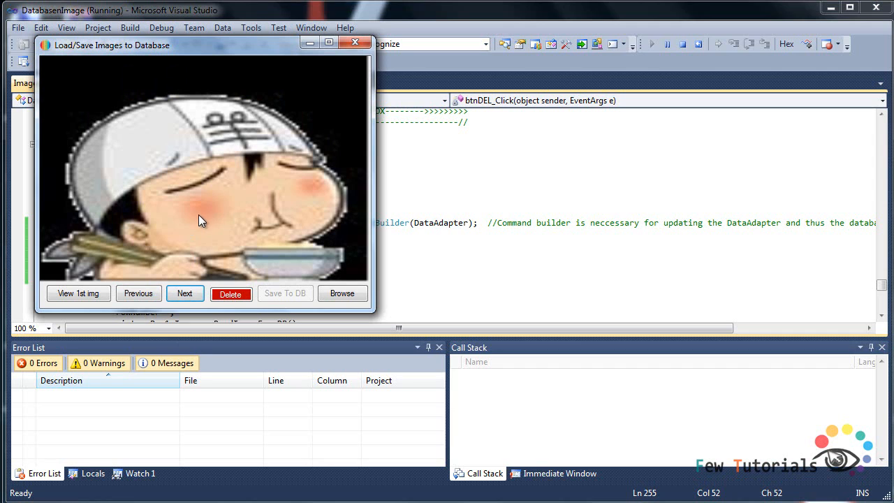
{"action": "left_click", "coordinate": [139, 293]}
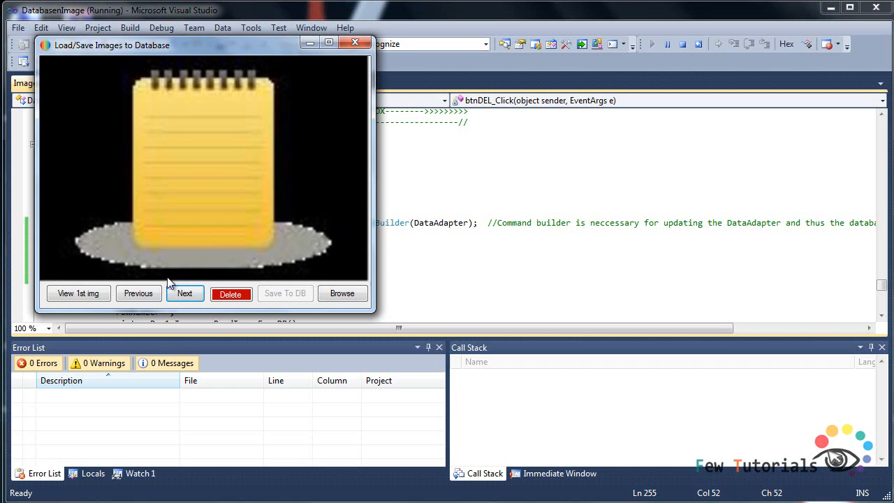
{"action": "left_click", "coordinate": [184, 293]}
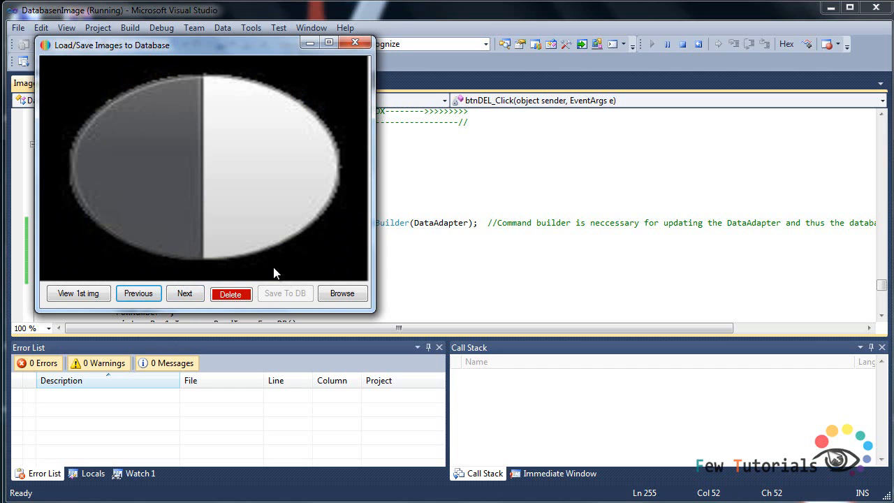
{"action": "left_click", "coordinate": [185, 294]}
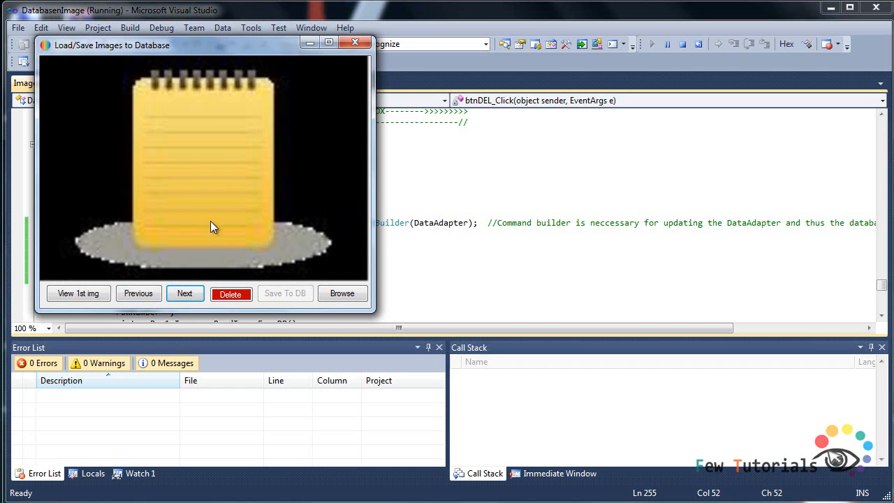
{"action": "left_click", "coordinate": [230, 293]}
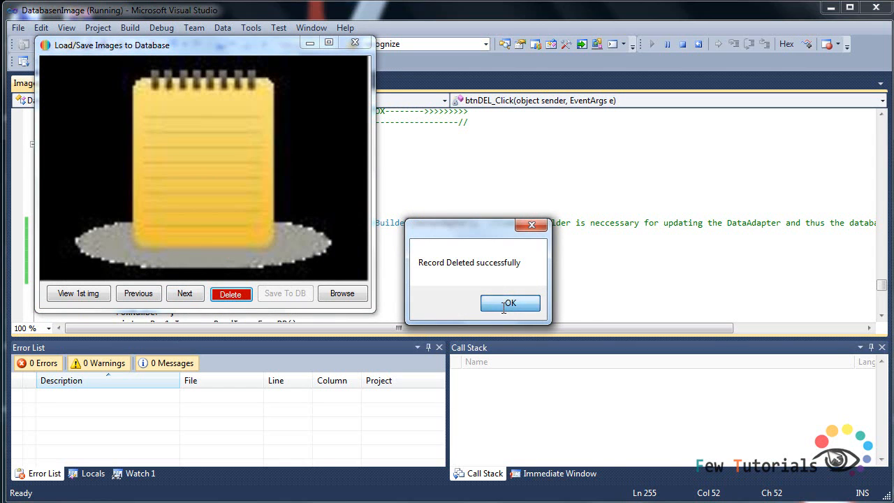
Dismiss 'Record Deleted successfully' and page through the remaining banner, headband and ellipse images.
{"action": "left_click", "coordinate": [510, 303]}
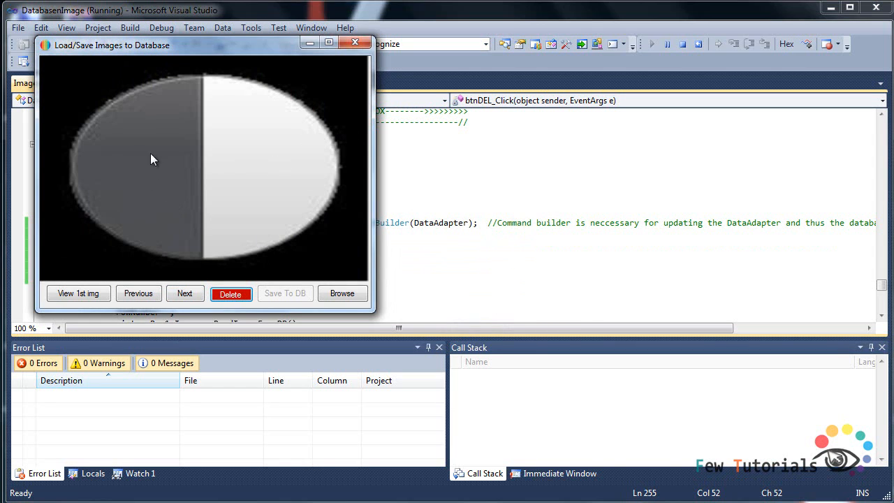
{"action": "mouse_move", "coordinate": [185, 149]}
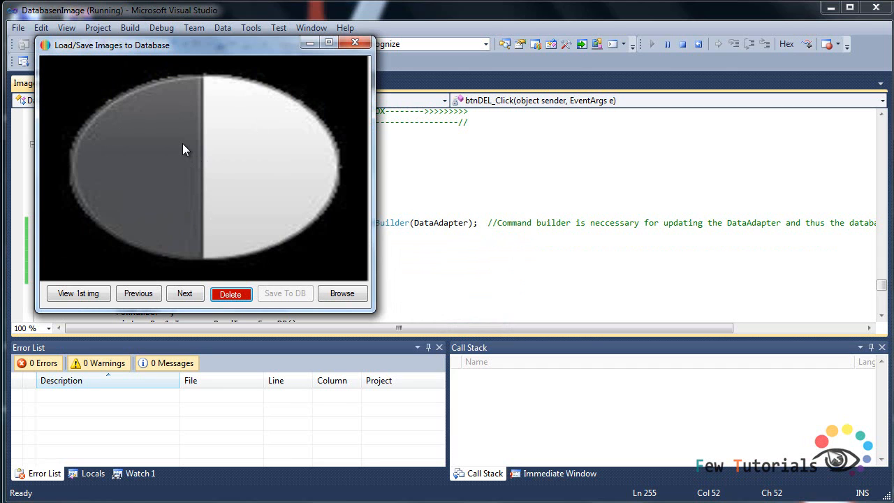
{"action": "left_click", "coordinate": [184, 293]}
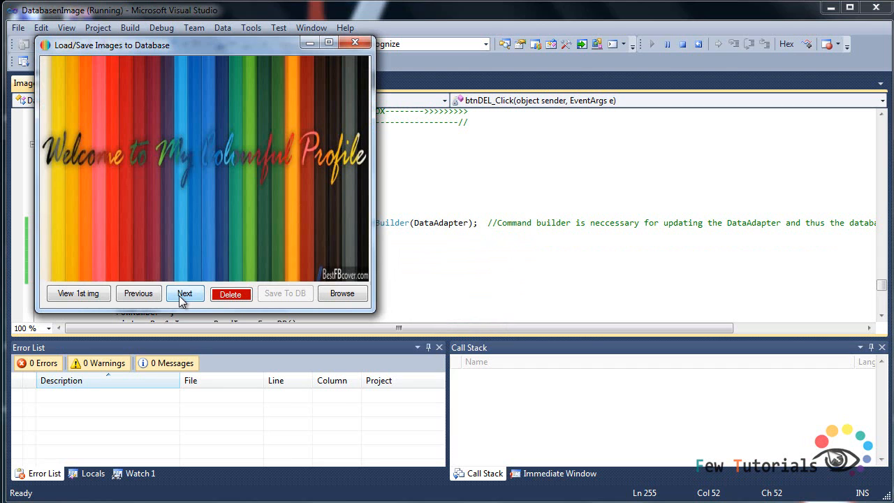
{"action": "left_click", "coordinate": [184, 293]}
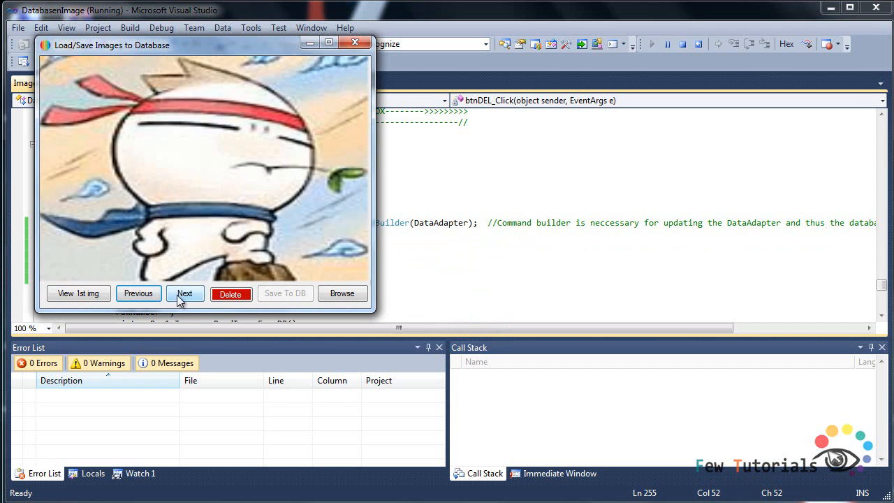
{"action": "left_click", "coordinate": [184, 293]}
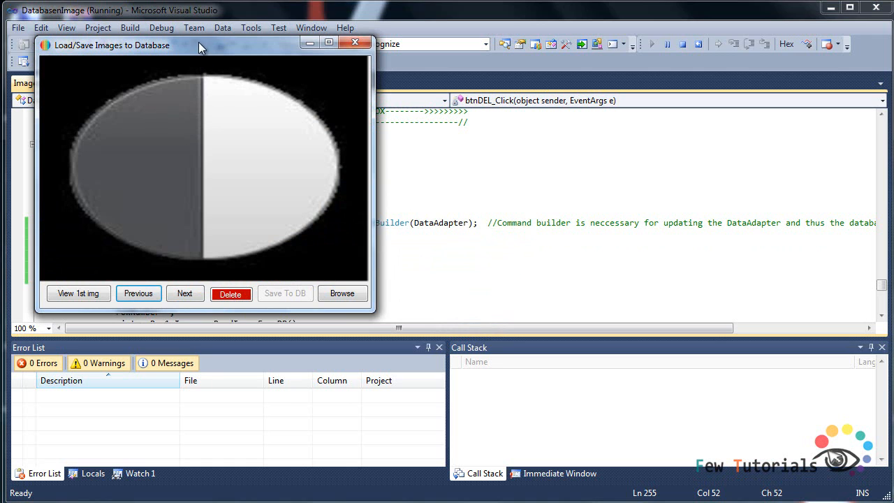
Drag the Load/Save Images window to mid-screen, slightly left, beside the delete code.
{"action": "left_click_drag", "start_coordinate": [199, 45], "coordinate": [447, 128]}
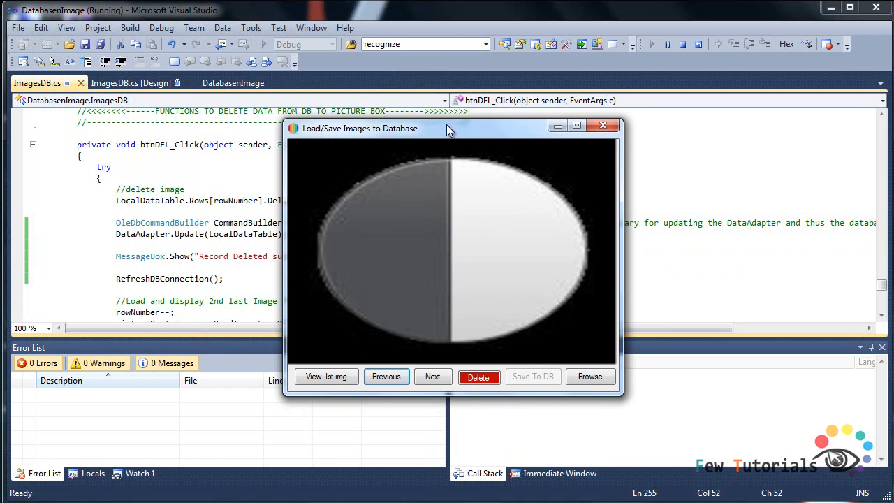
{"action": "mouse_move", "coordinate": [430, 297]}
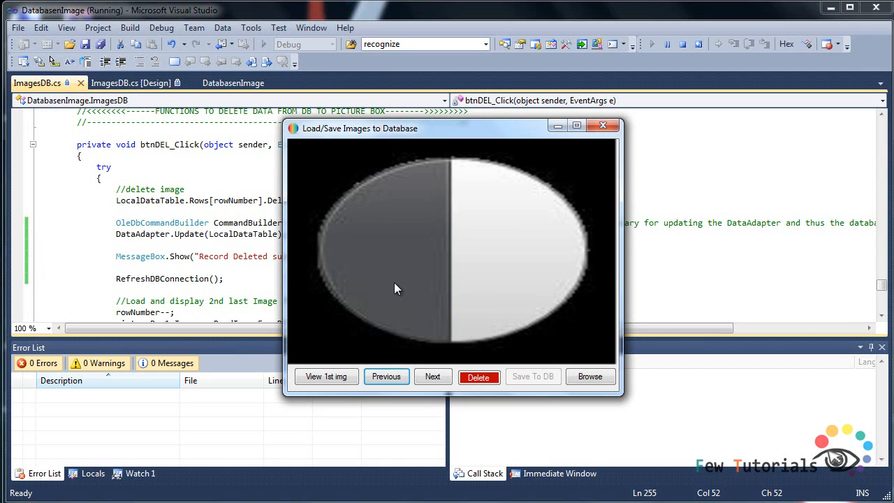
{"action": "mouse_move", "coordinate": [533, 228]}
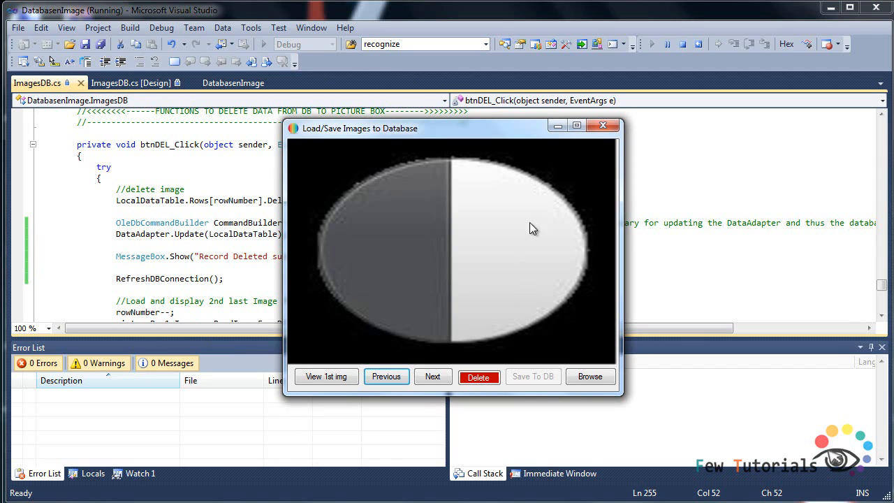
{"action": "mouse_move", "coordinate": [597, 144]}
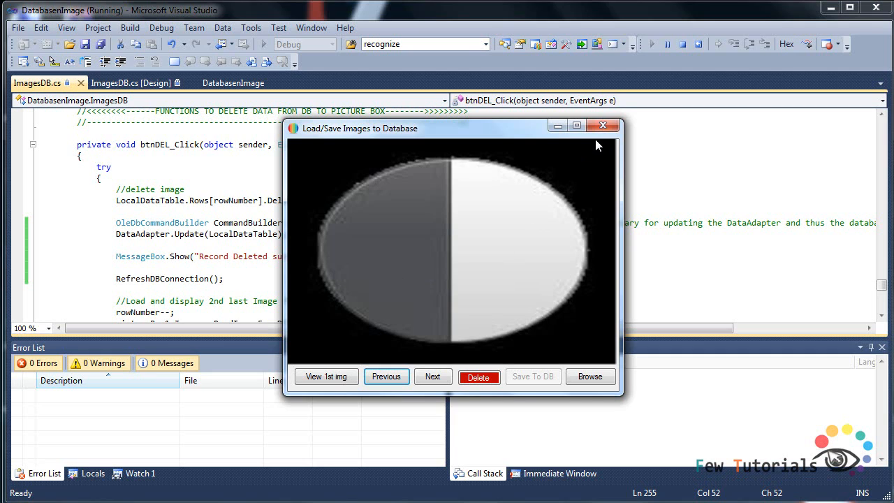
{"action": "mouse_move", "coordinate": [603, 125]}
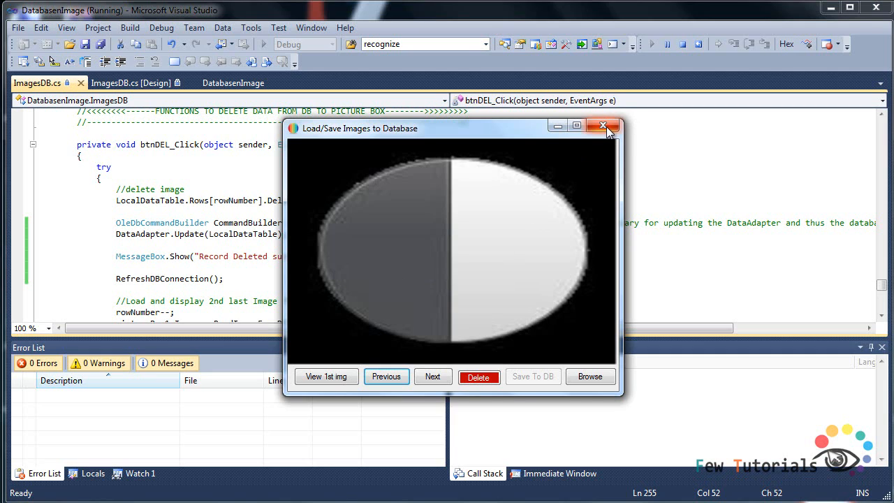
{"action": "left_click_drag", "start_coordinate": [450, 128], "coordinate": [405, 126]}
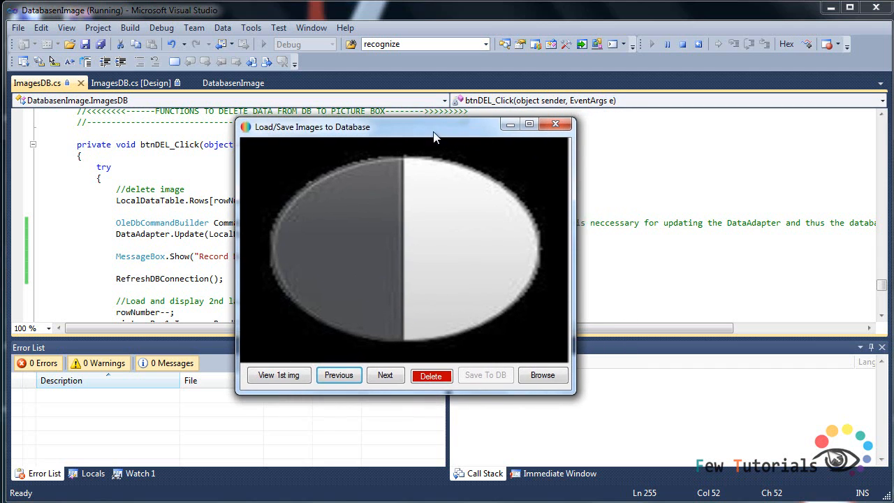